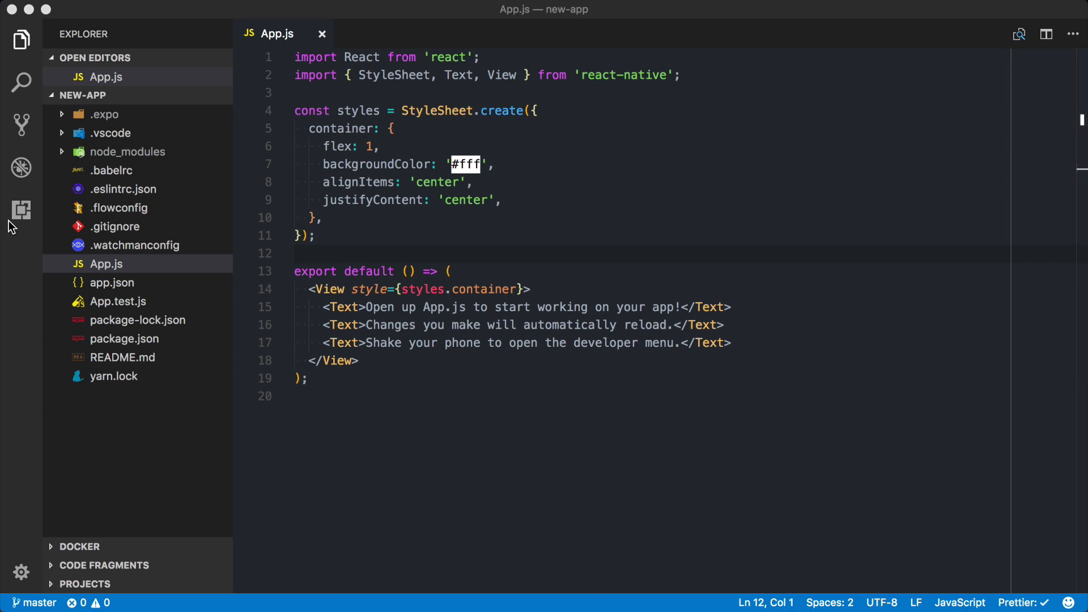
# Step: Search the Extensions marketplace for 'react native tools'
pyautogui.click(22, 210)
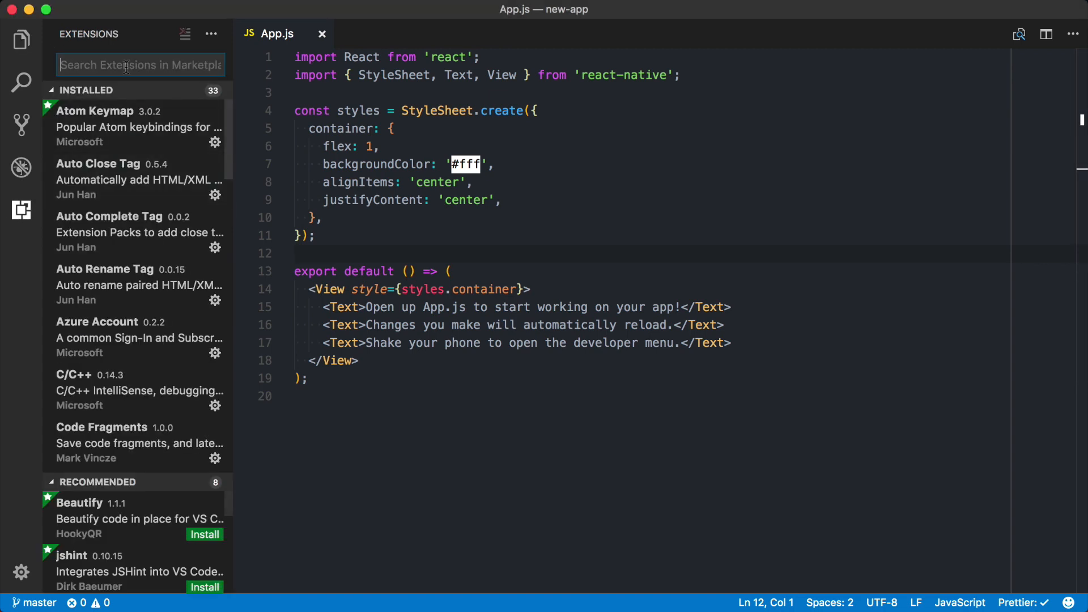
pyautogui.write('react native tools')
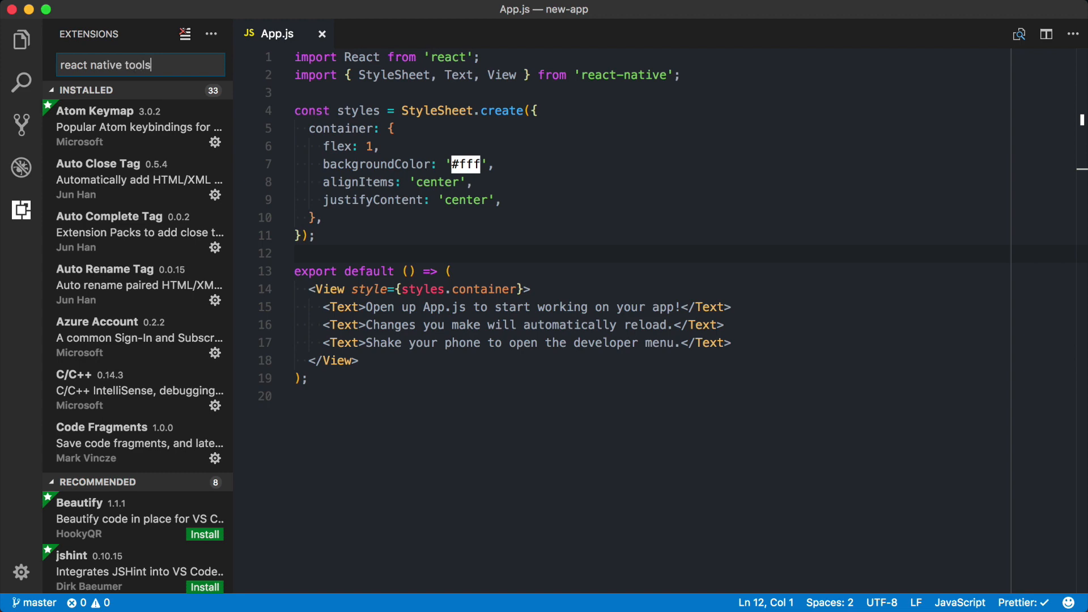
# Step: Open the React Native Tools extension details and scroll down to the Using IntelliSense section
pyautogui.click(108, 92)
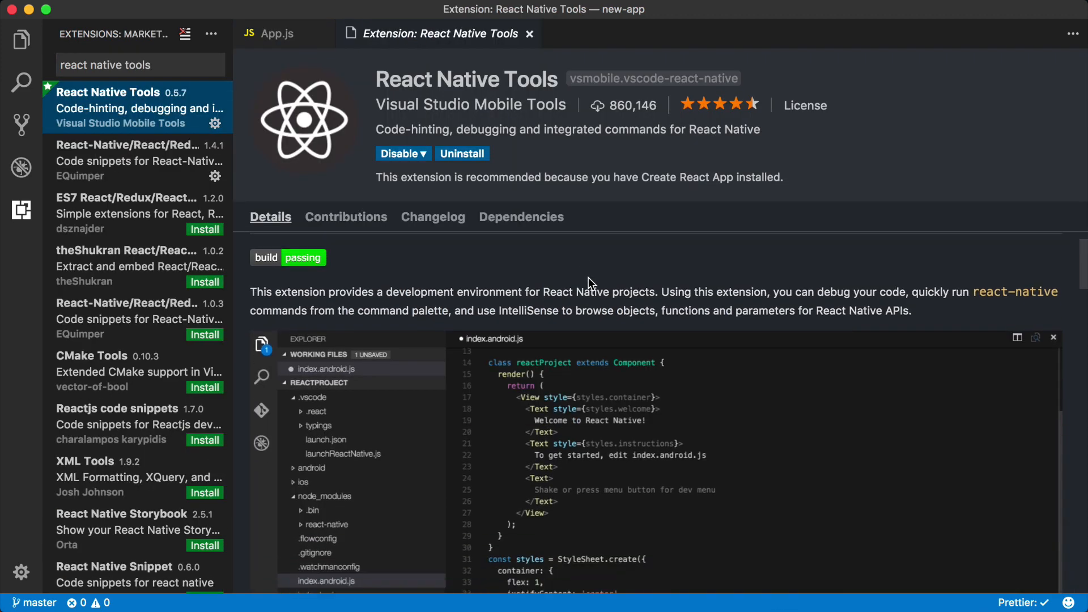
pyautogui.scroll(-3)
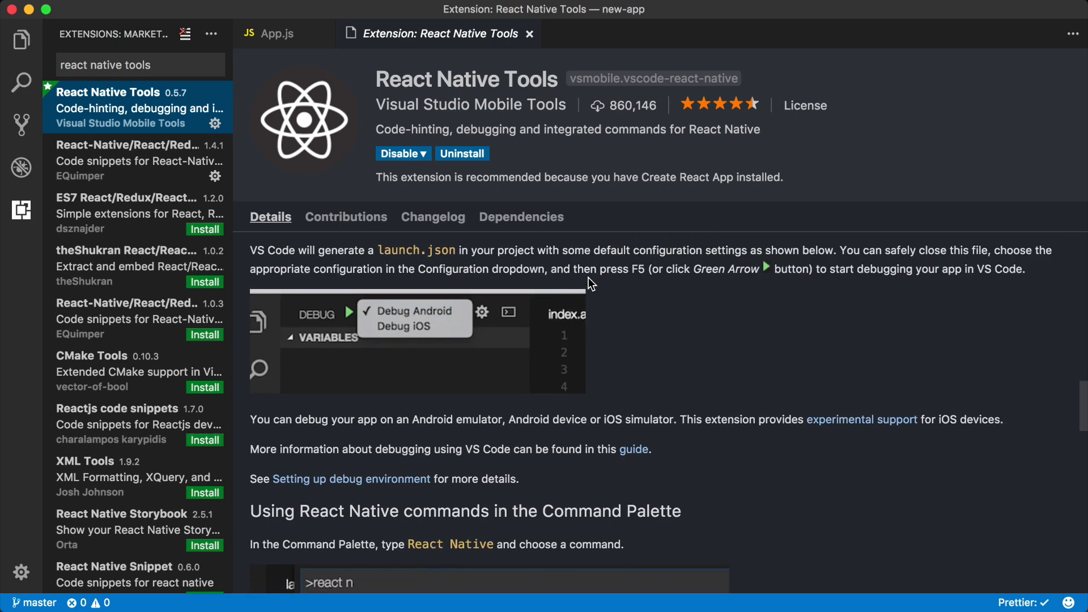
pyautogui.scroll(-3)
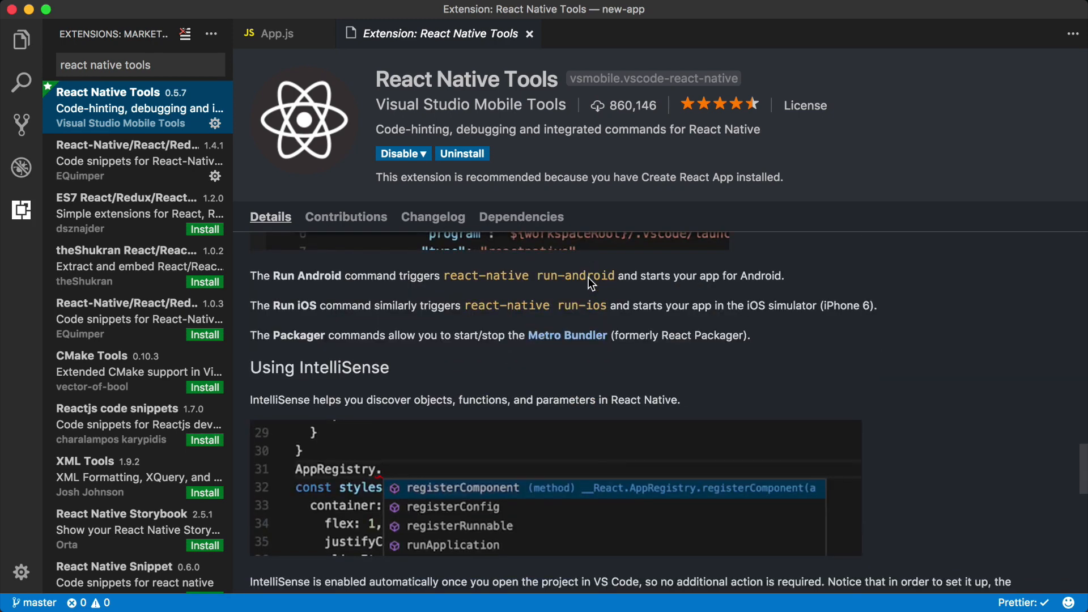
pyautogui.scroll(-3)
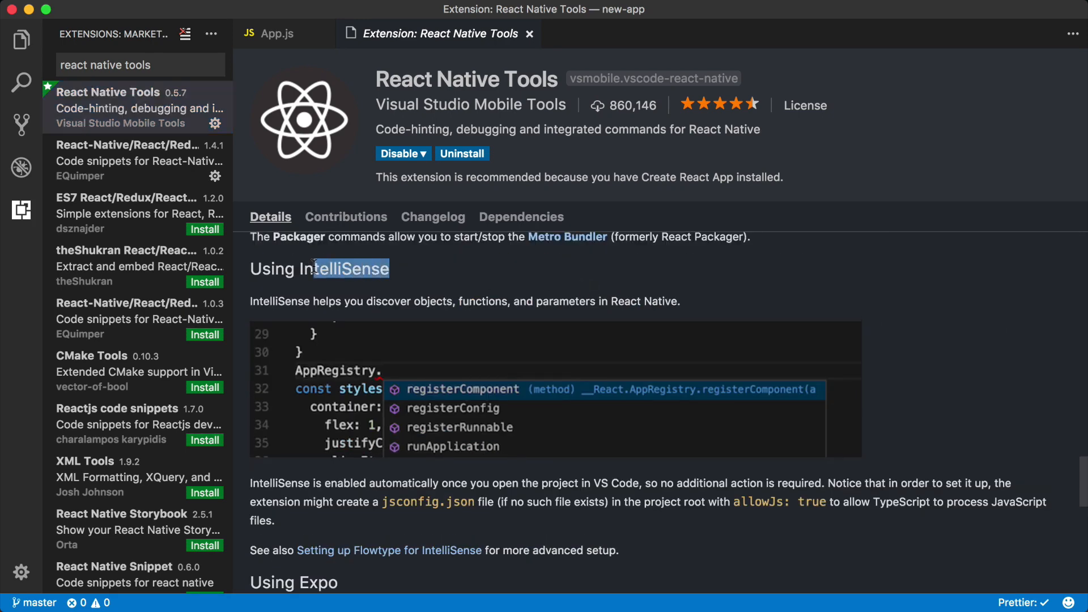
pyautogui.moveTo(408, 62)
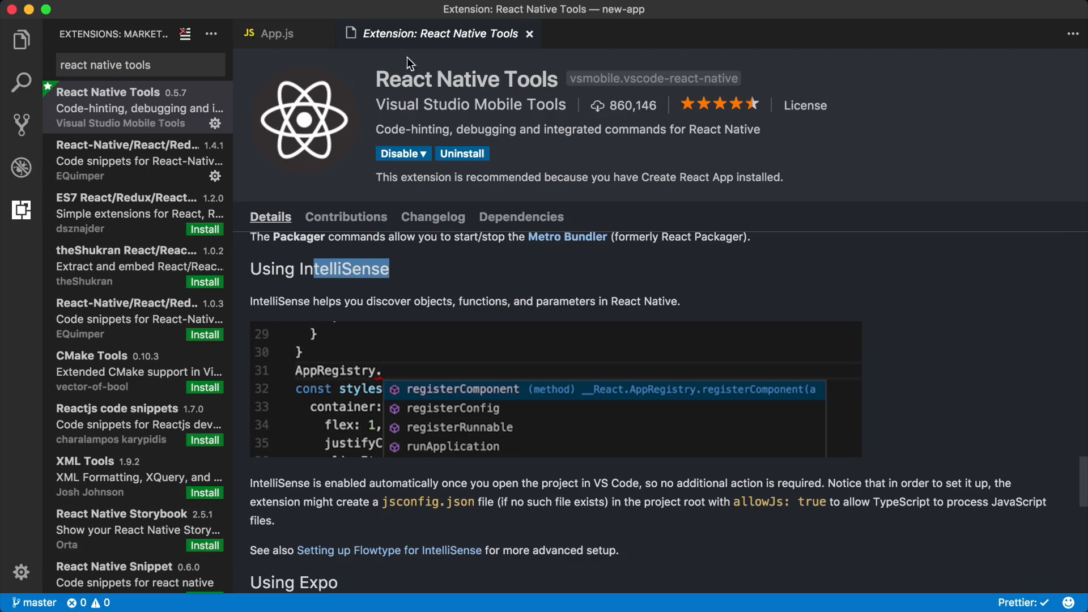
pyautogui.moveTo(319, 82)
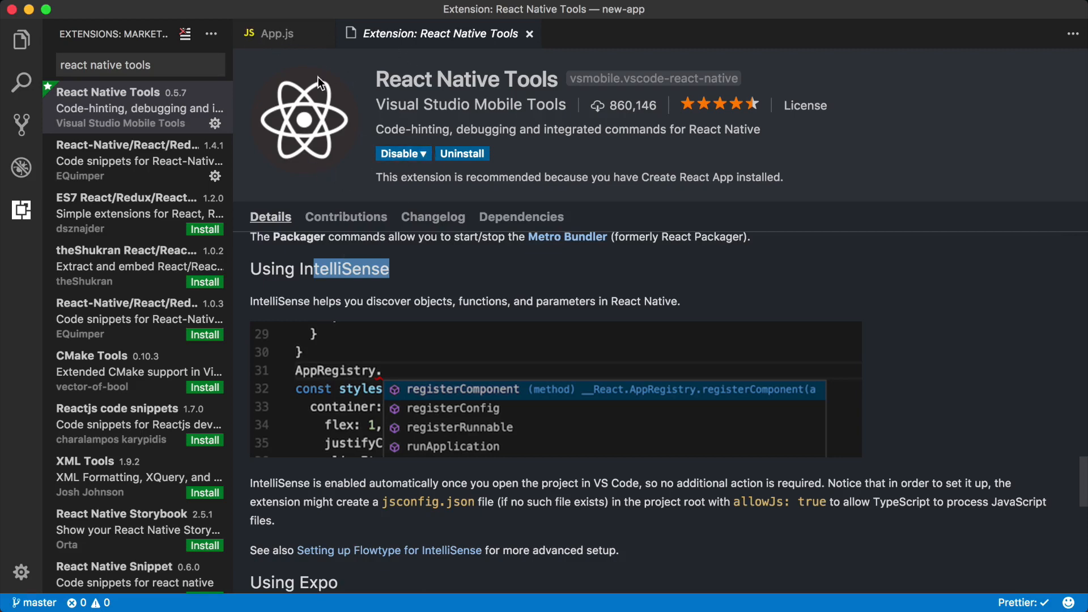
pyautogui.moveTo(307, 44)
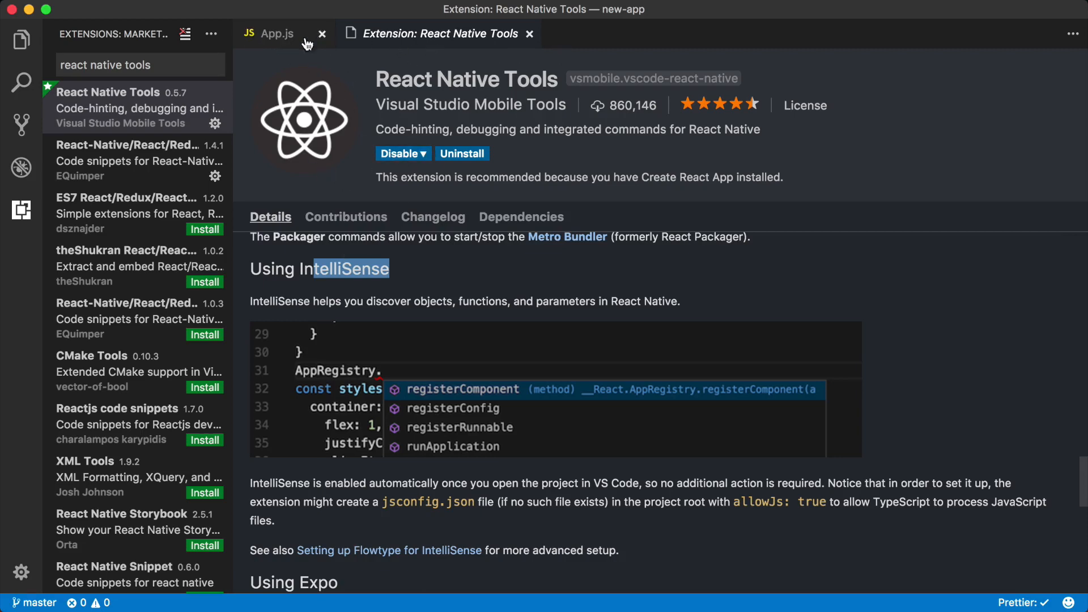
# Step: Test IntelliSense by typing 'StyleSheet.' on a new line 13 of App.js
pyautogui.click(276, 33)
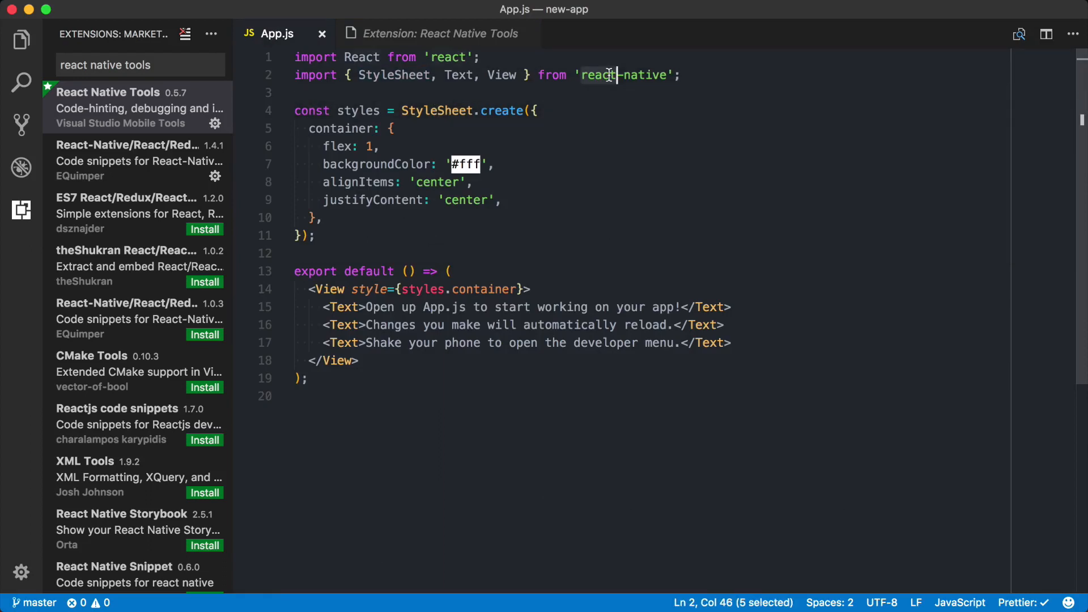
pyautogui.press('enter')
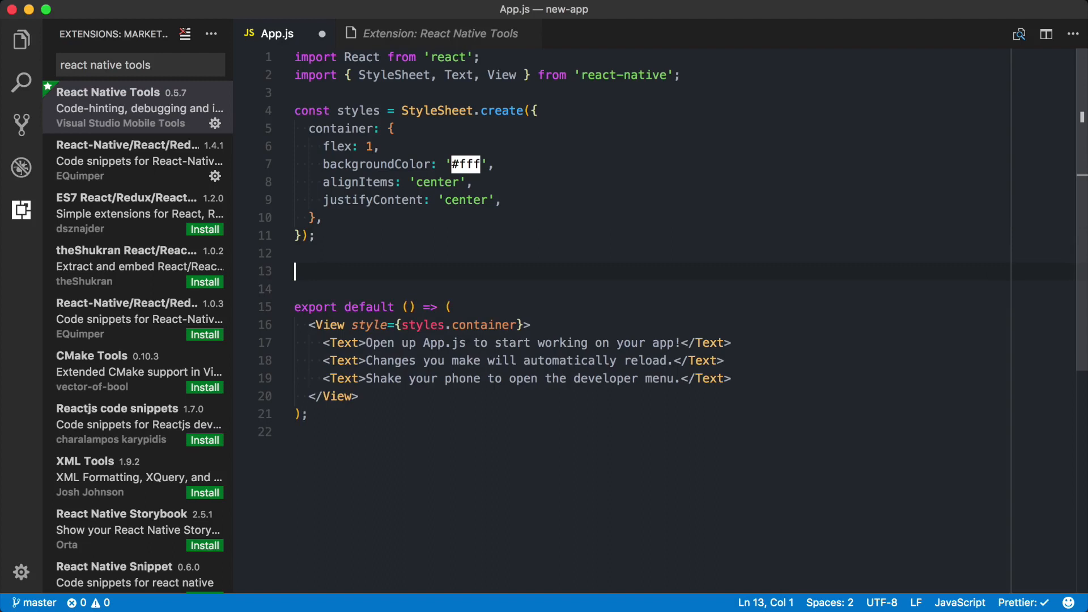
pyautogui.write('STyle')
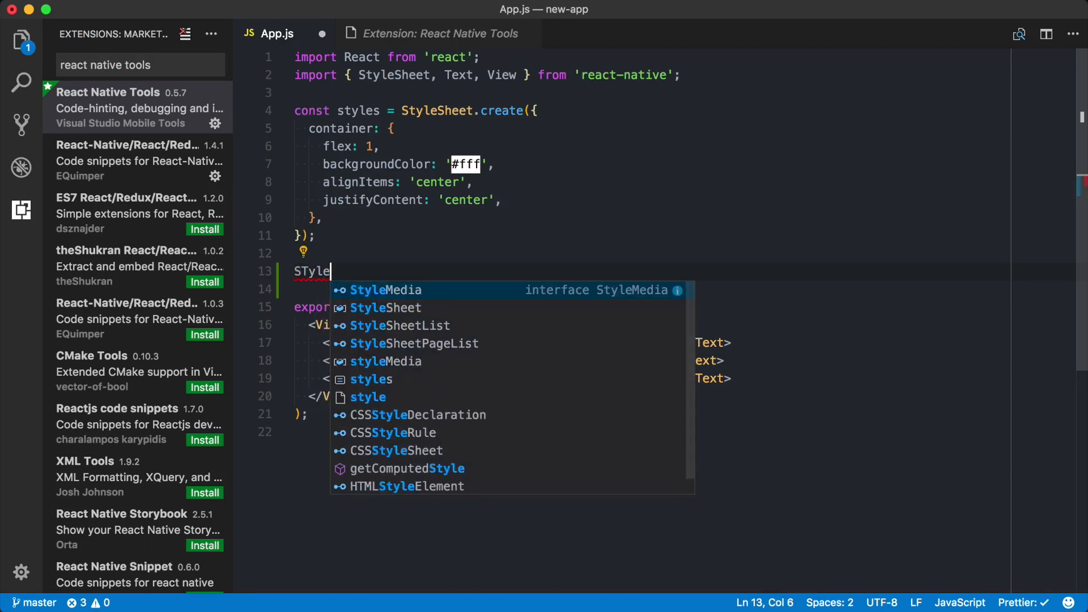
pyautogui.write('Sheet.flatten')
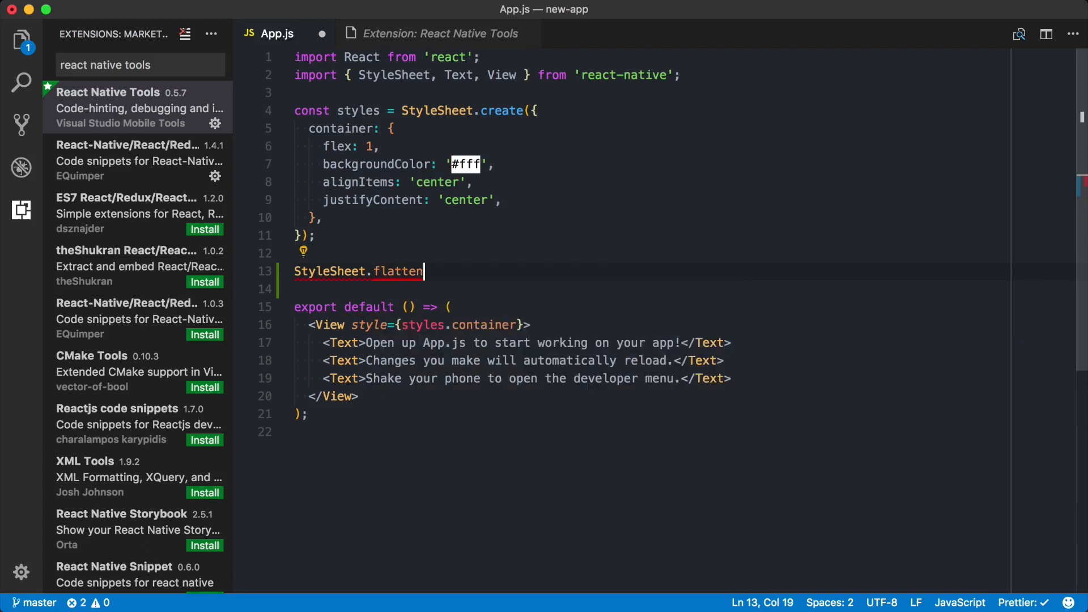
pyautogui.press('backspace')
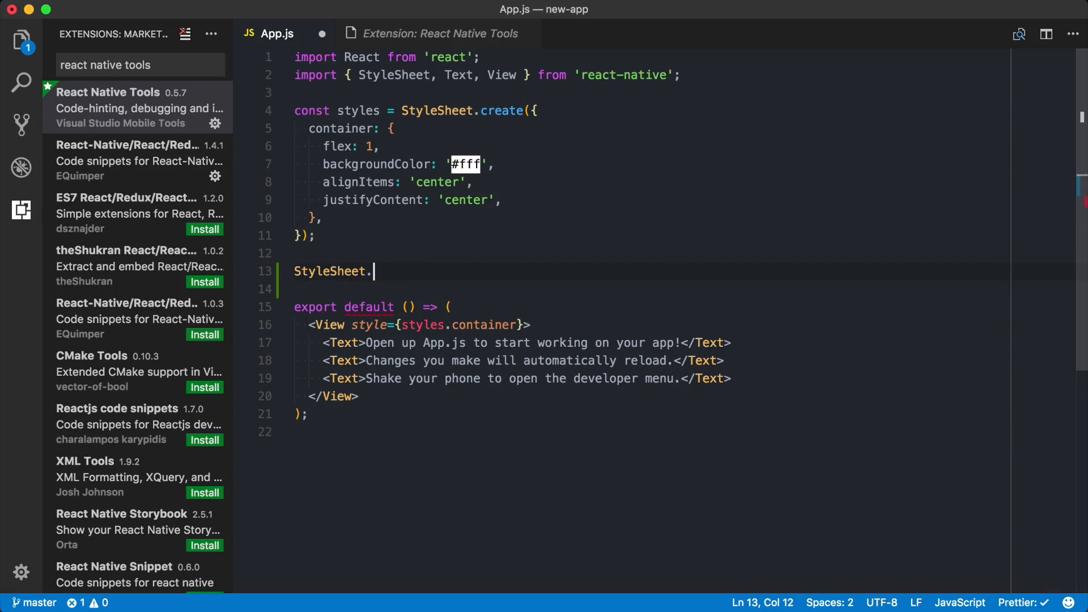
pyautogui.click(439, 33)
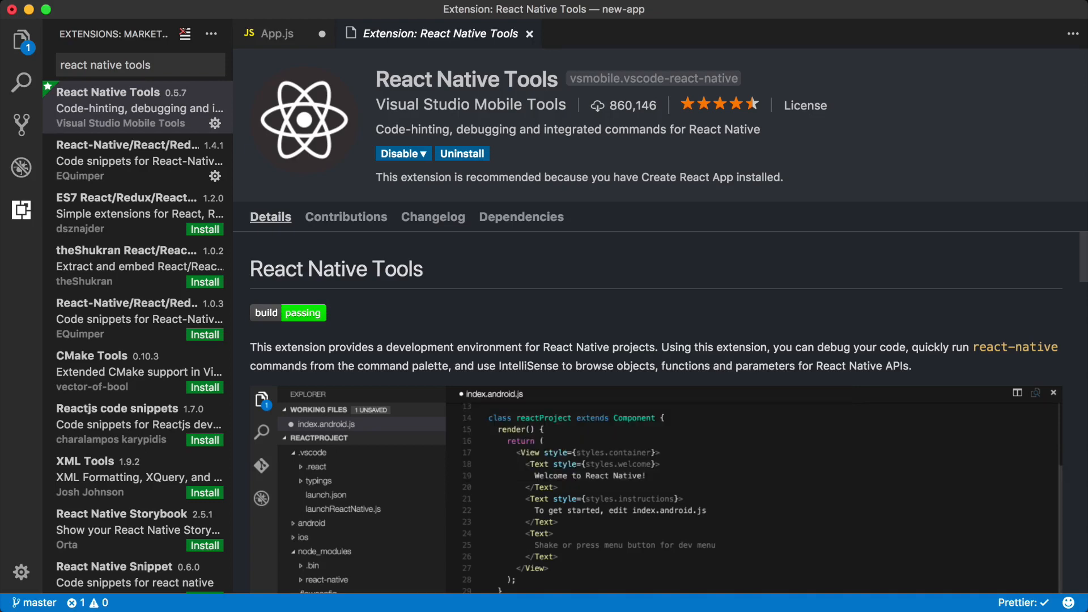
pyautogui.click(137, 160)
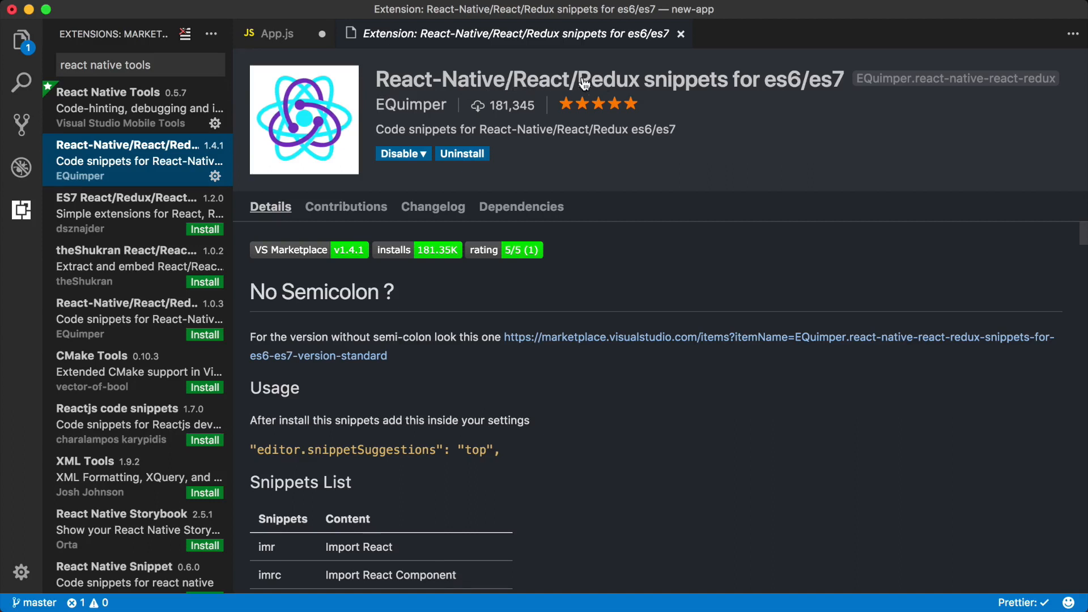
pyautogui.moveTo(896, 90)
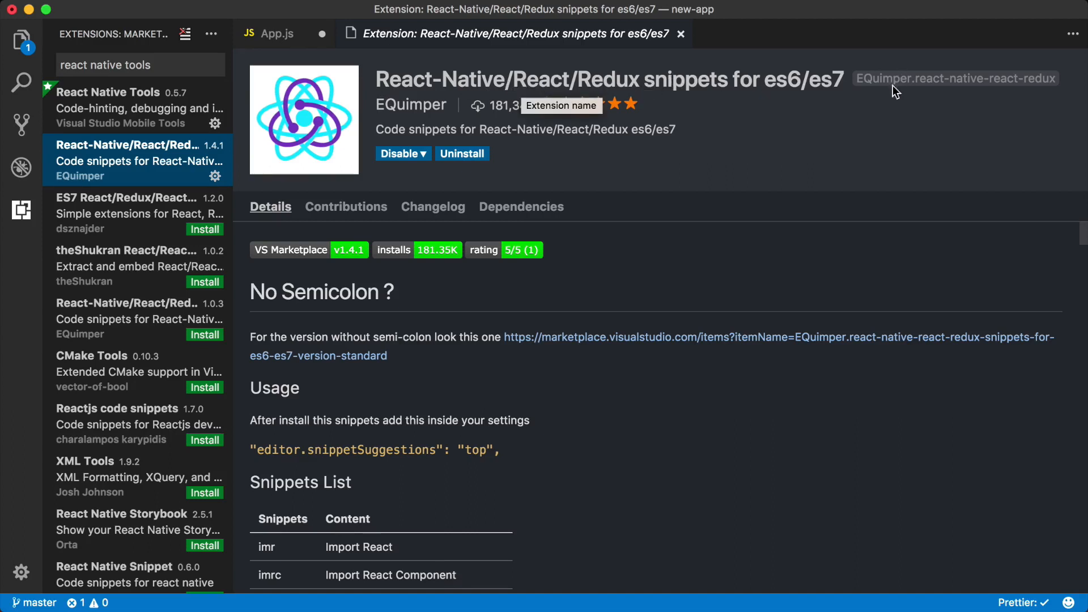
pyautogui.scroll(-3)
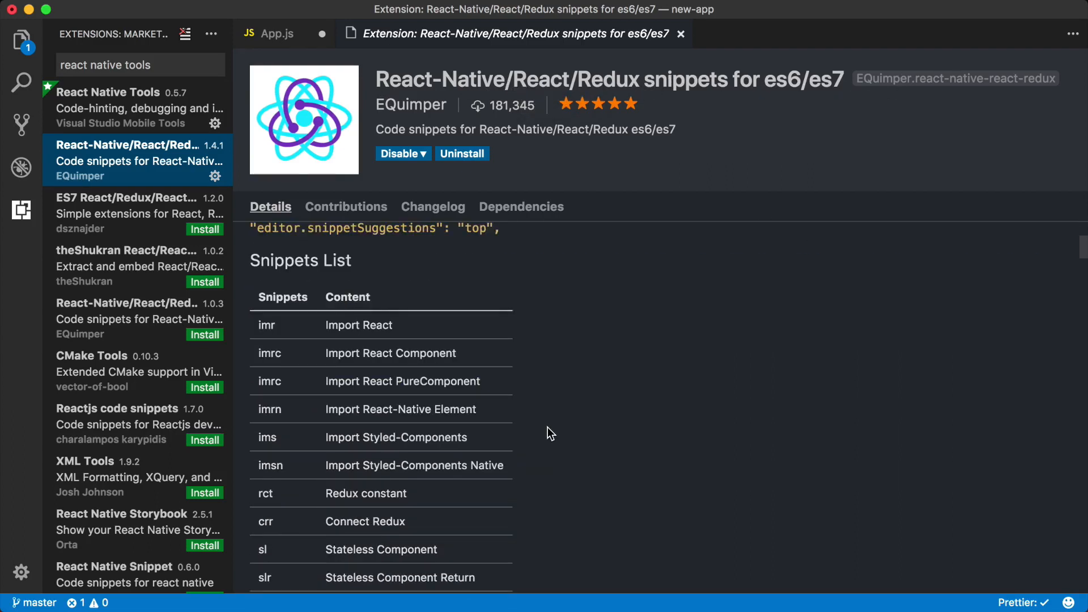
pyautogui.scroll(-3)
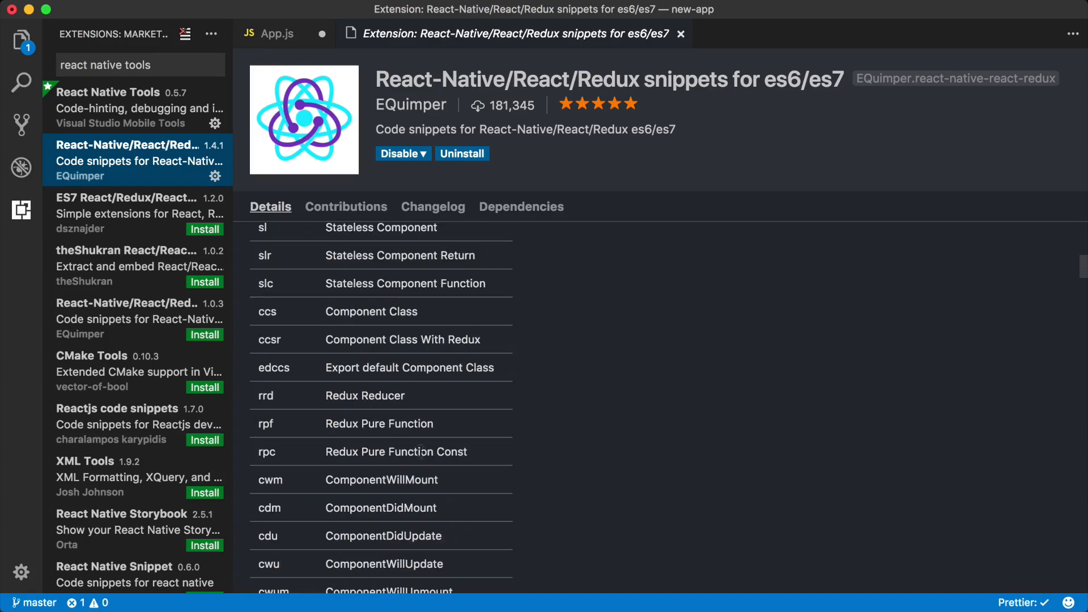
pyautogui.moveTo(307, 408)
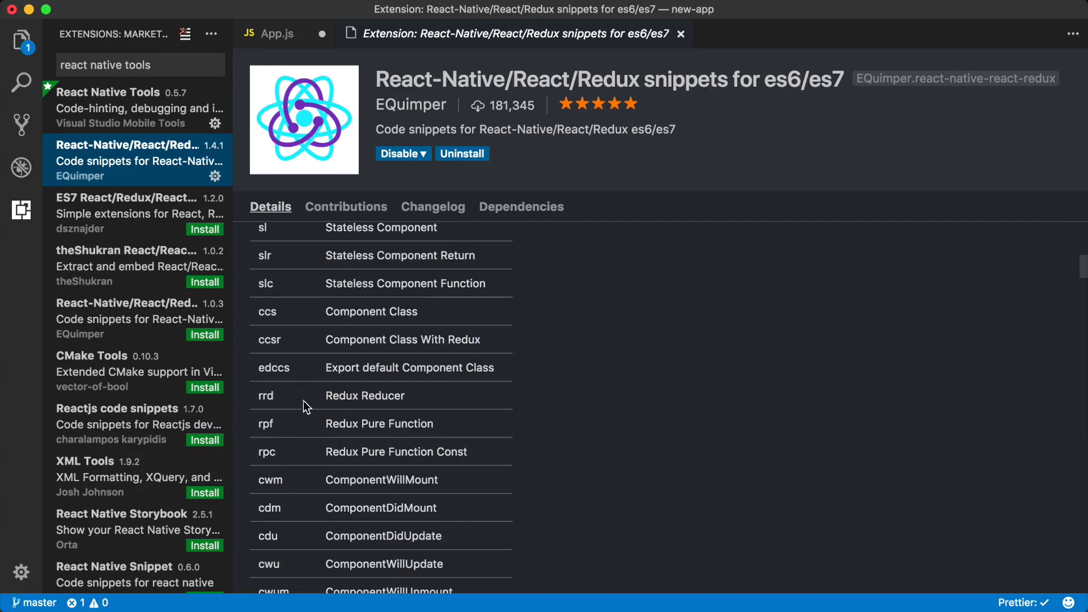
pyautogui.scroll(-3)
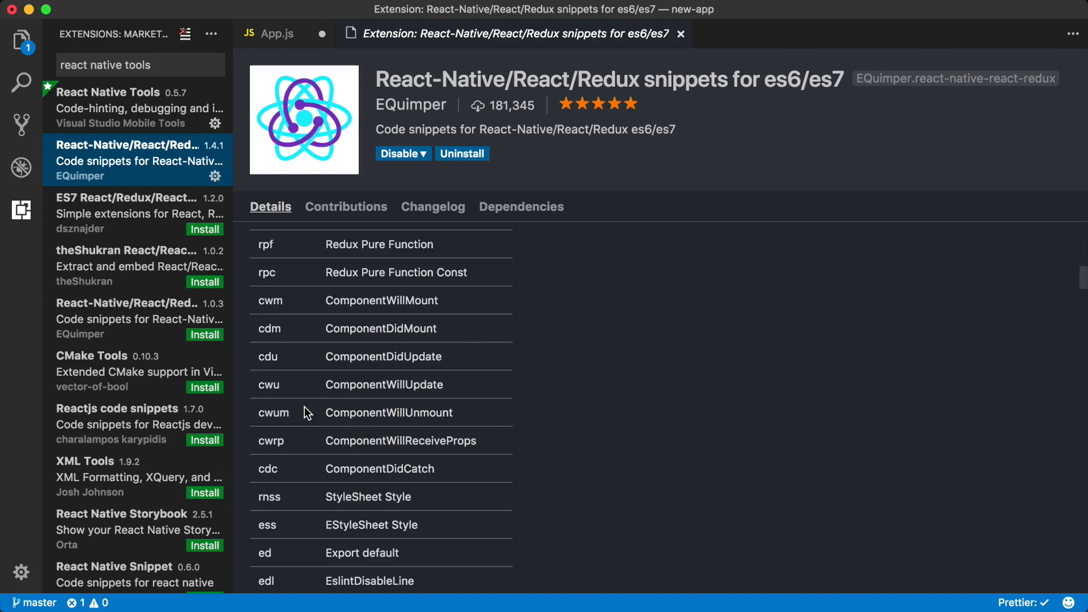
# Step: Insert a class component named App with the ccs snippet and add the React import with imrc
pyautogui.click(271, 33)
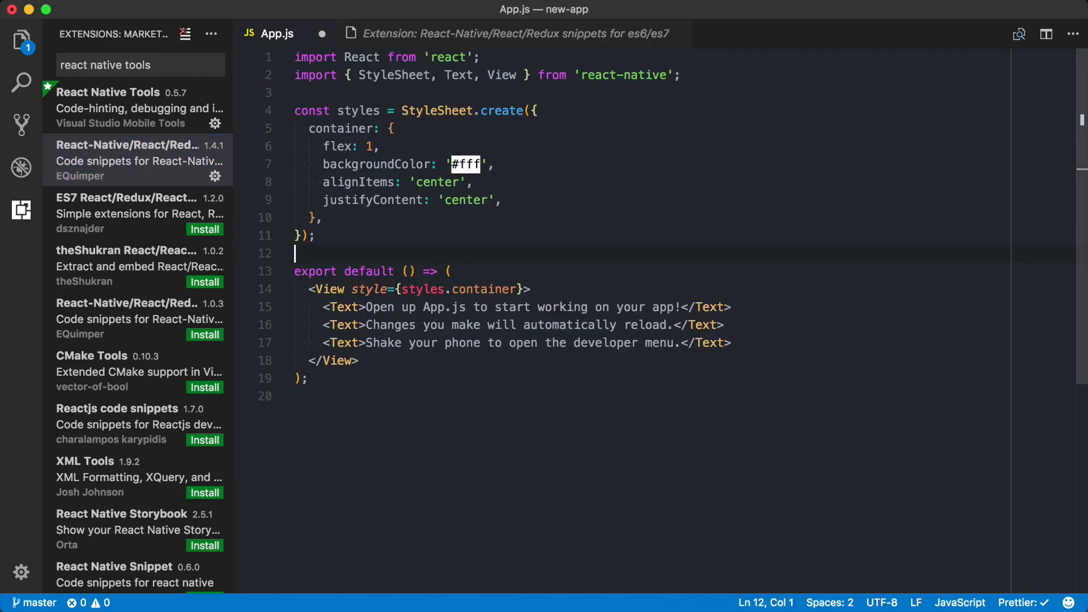
pyautogui.write('ccs')
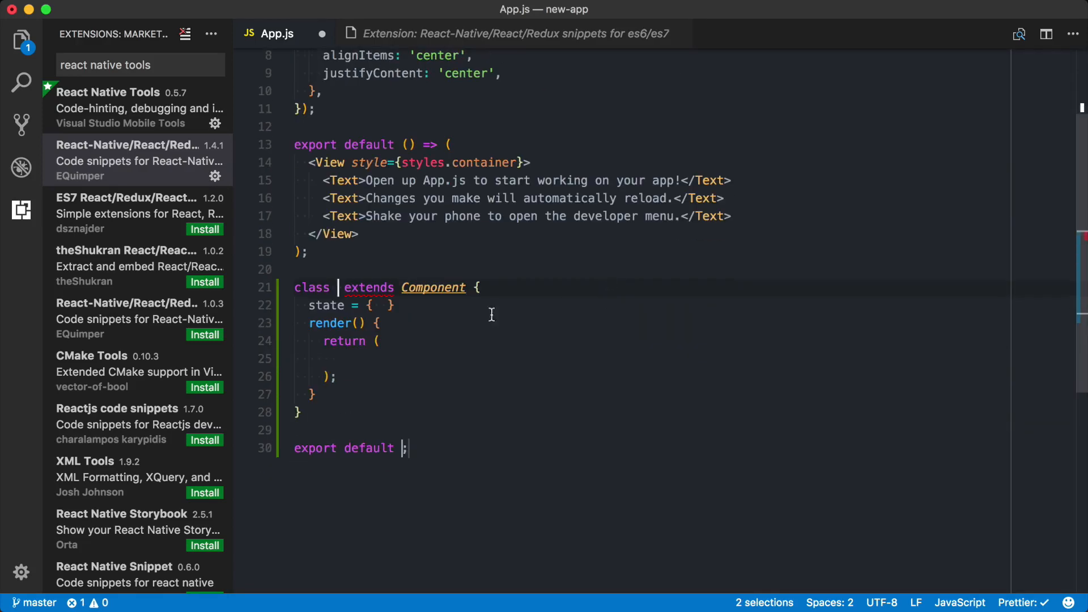
pyautogui.write('App')
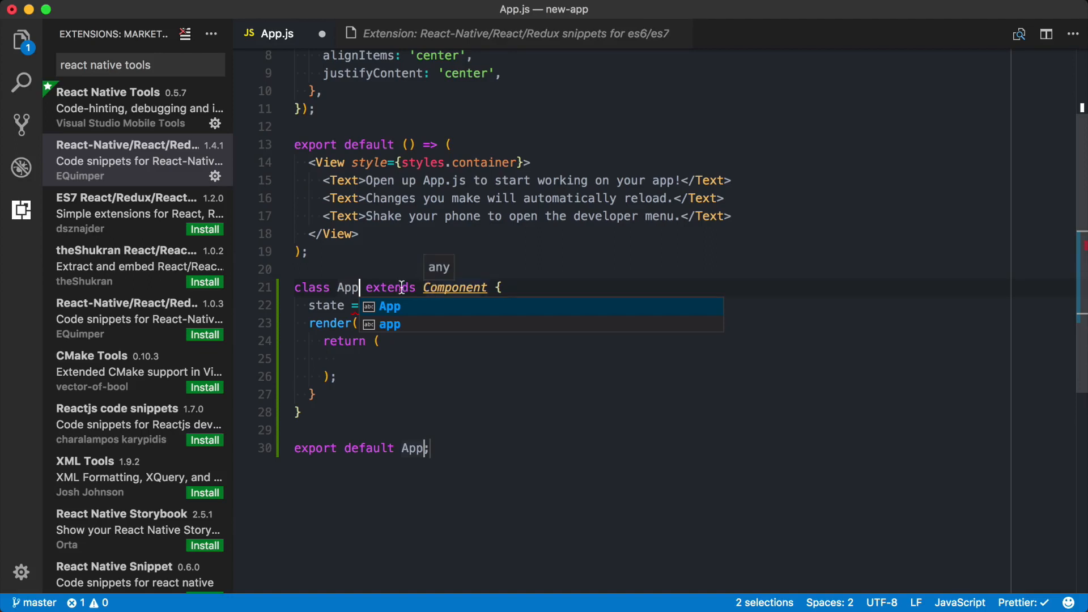
pyautogui.write('imr')
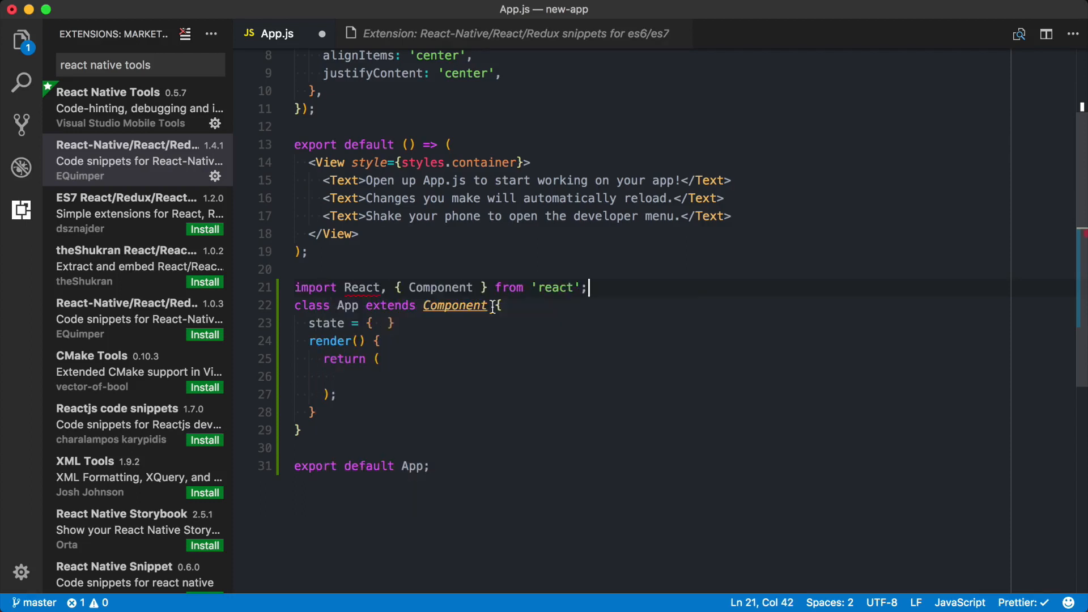
# Step: Try the imrn snippet importing View, then remove the import lines above the App class
pyautogui.write('imrc')
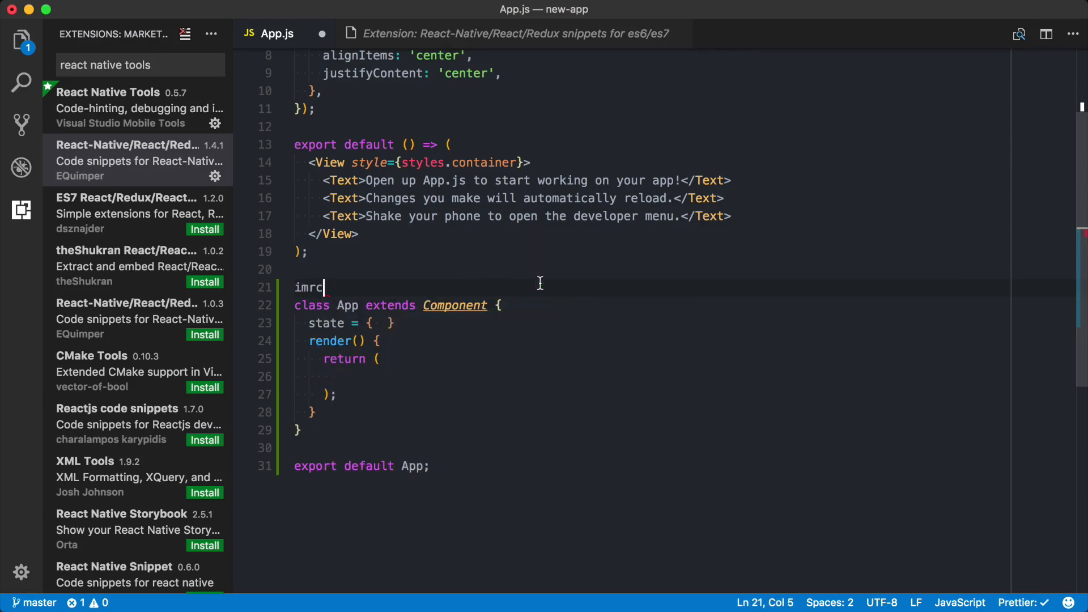
pyautogui.write('n')
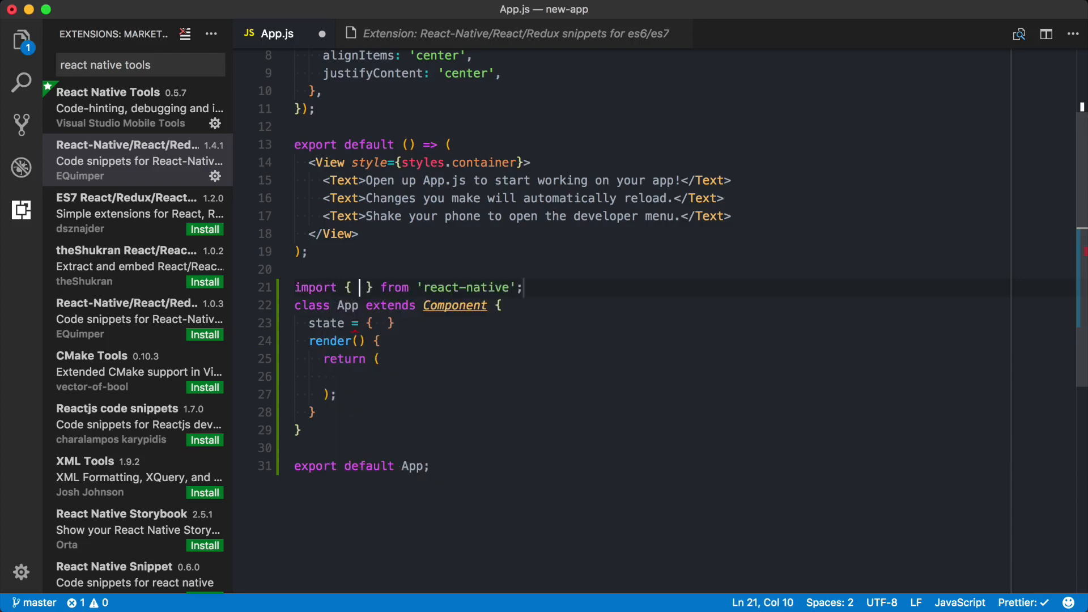
pyautogui.write('VIew,')
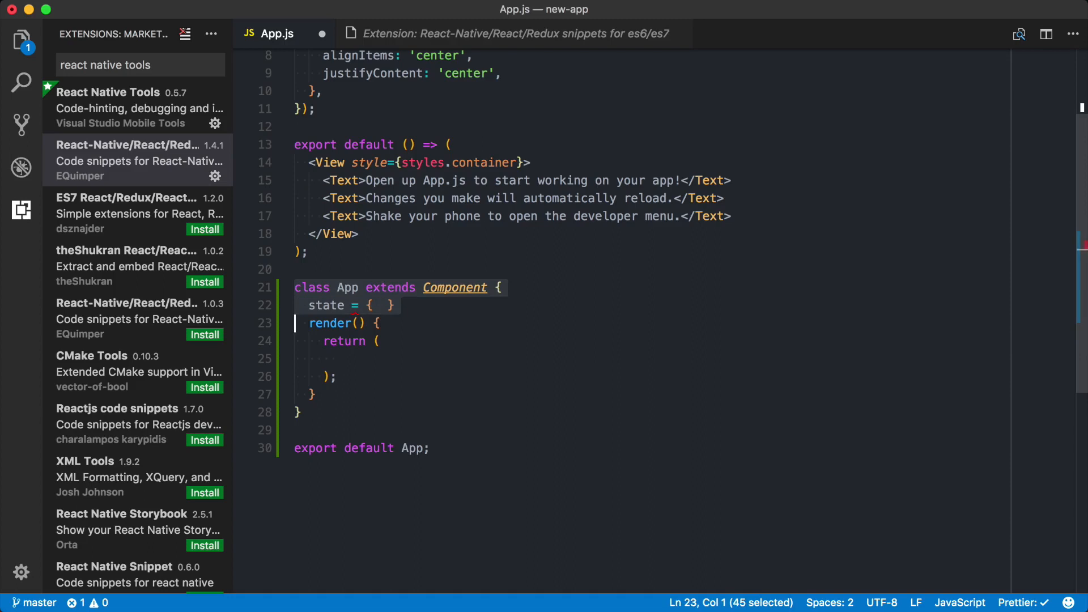
pyautogui.write('e')
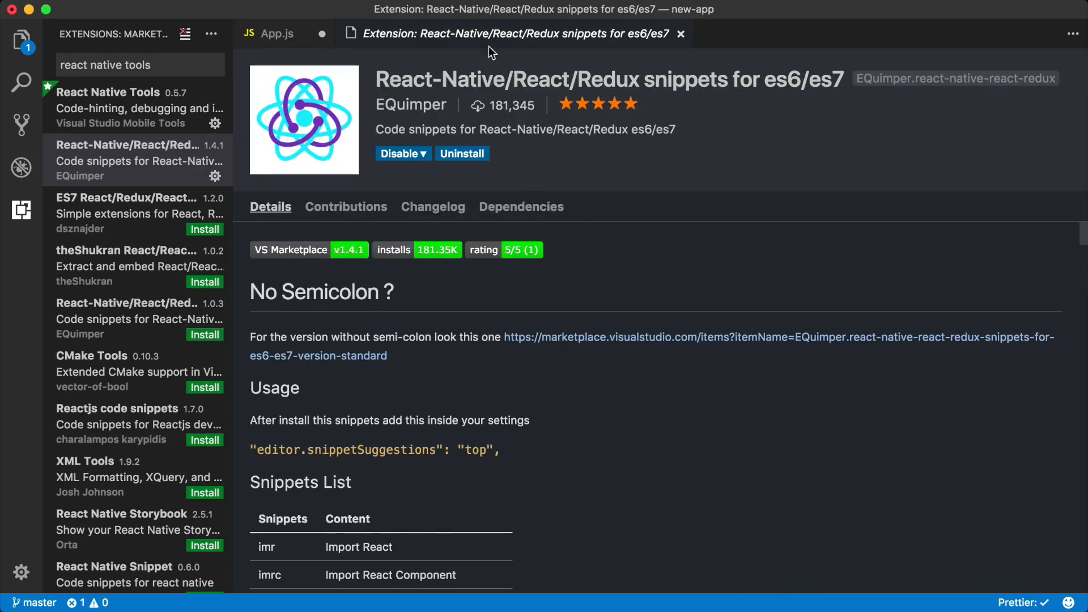
# Step: Browse the extension's snippet descriptions and return to App.js with the App class removed
pyautogui.scroll(-3)
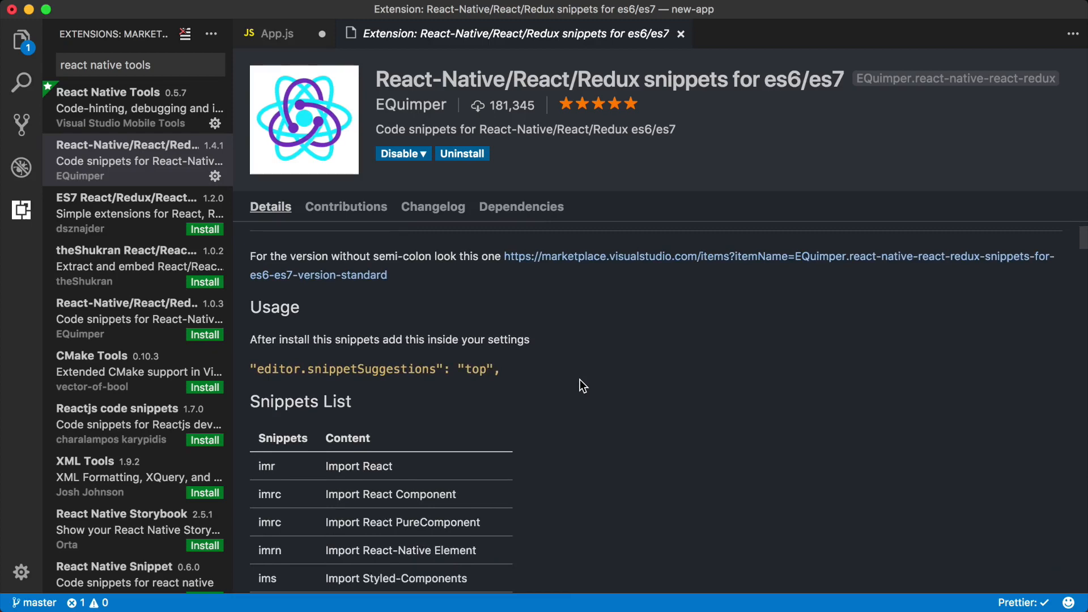
pyautogui.scroll(-3)
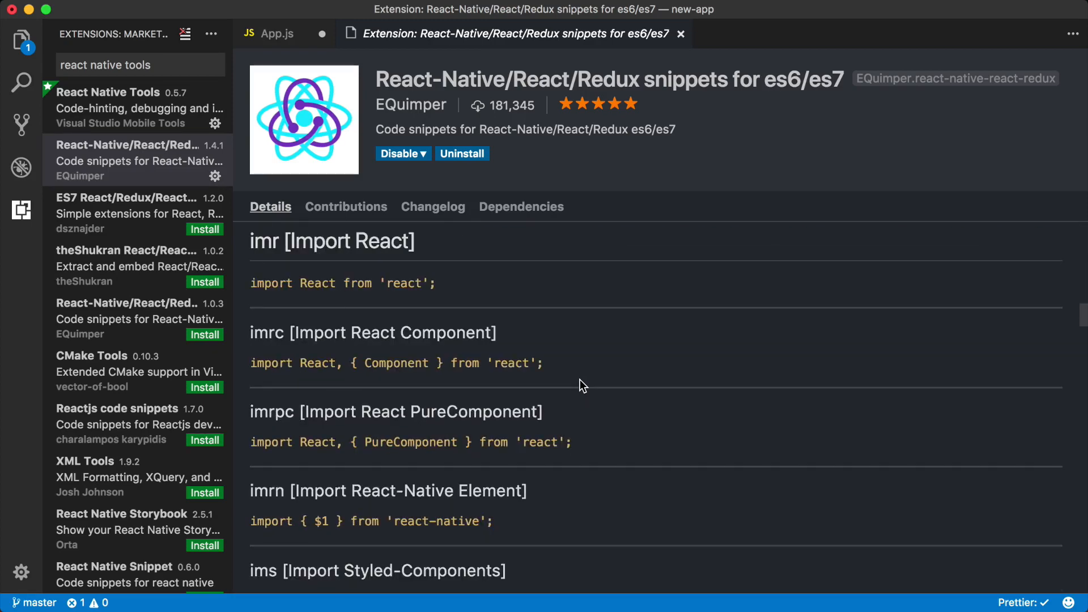
pyautogui.scroll(-3)
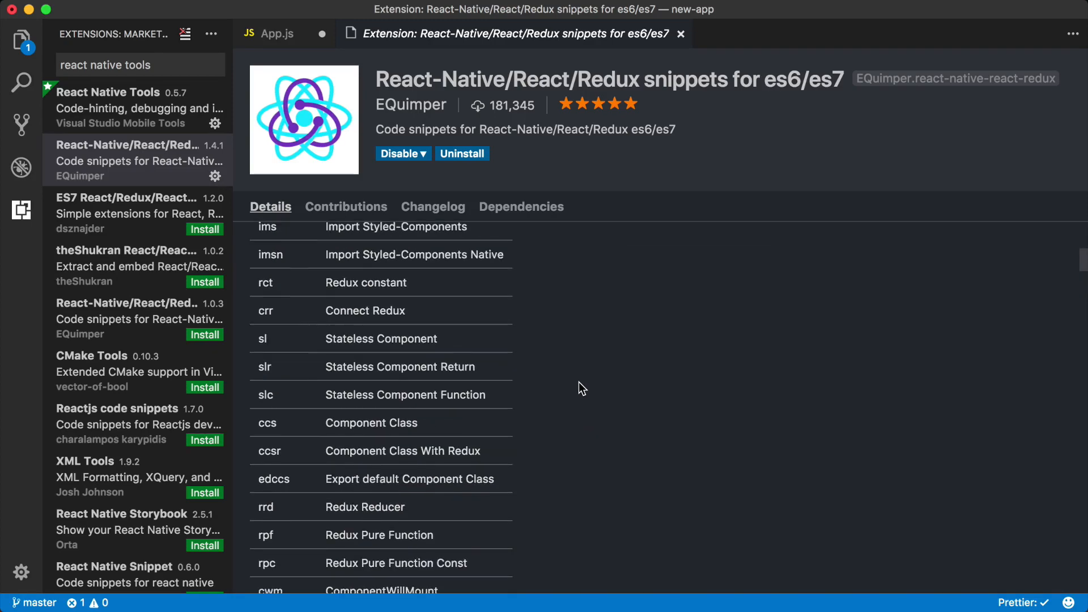
pyautogui.scroll(3)
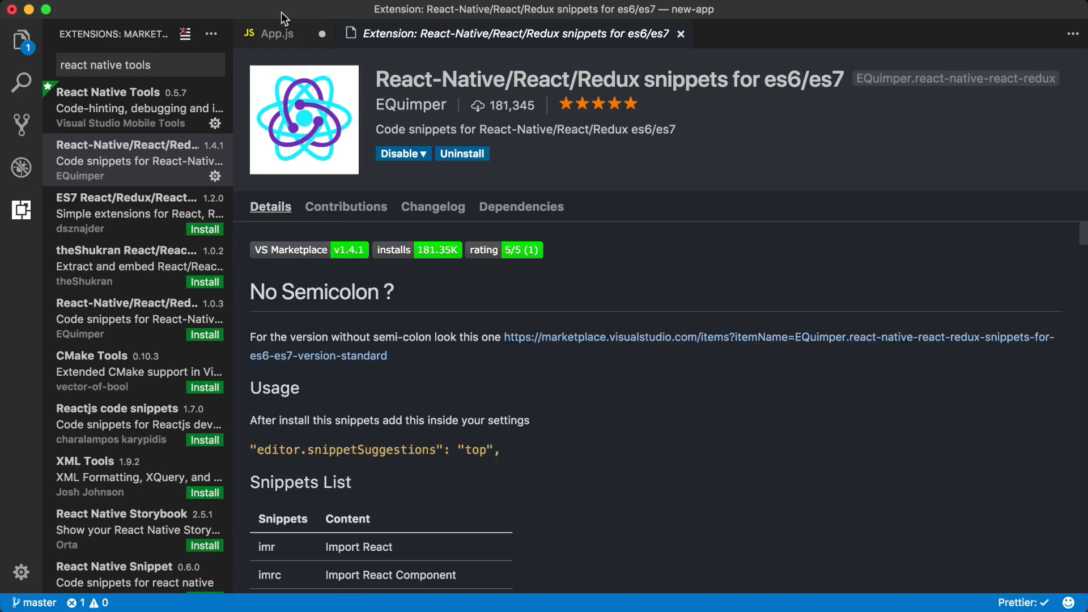
pyautogui.click(269, 33)
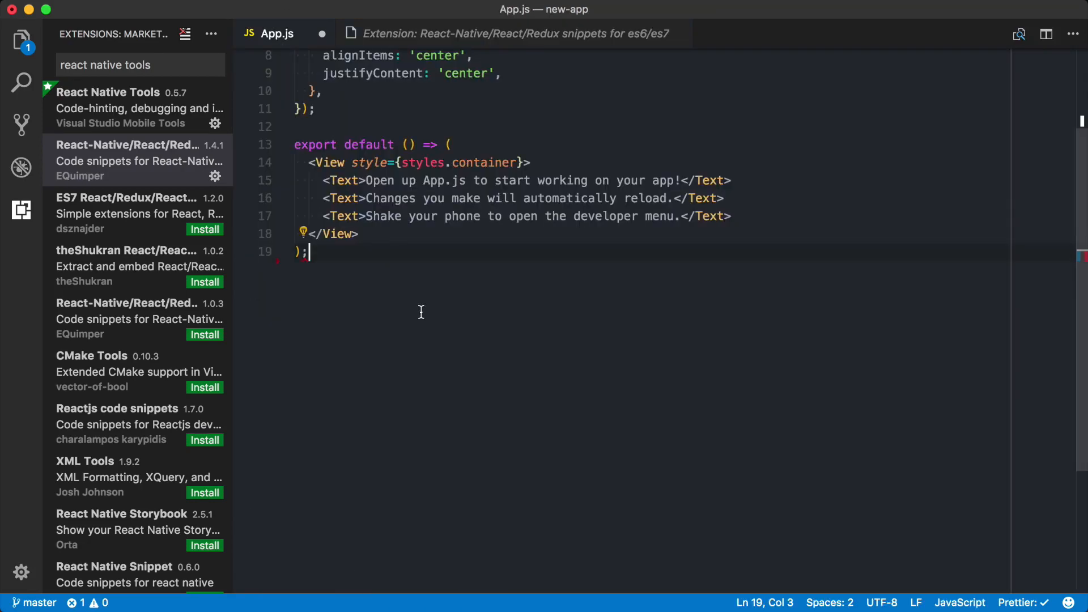